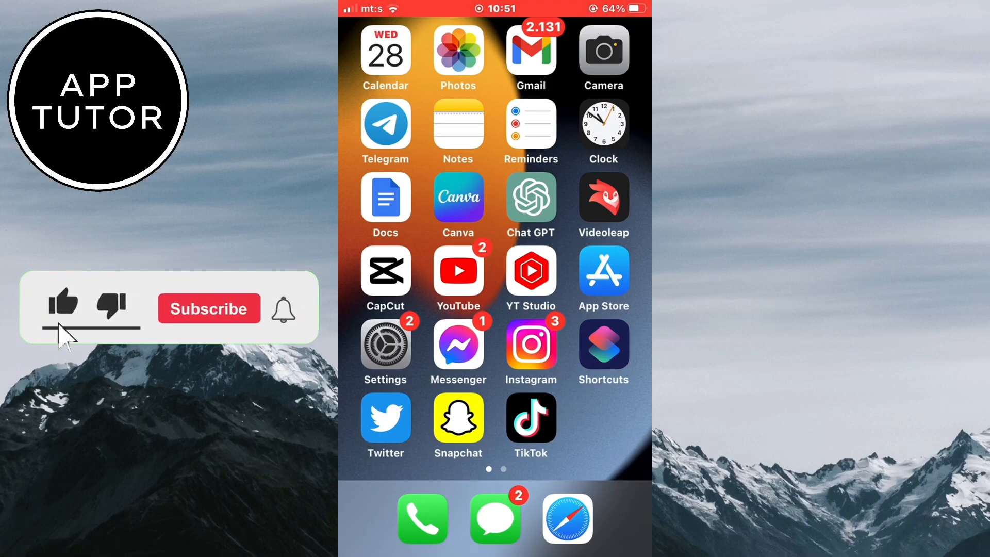
Launch Instagram and go to the direct messages inbox to begin a note
click(208, 309)
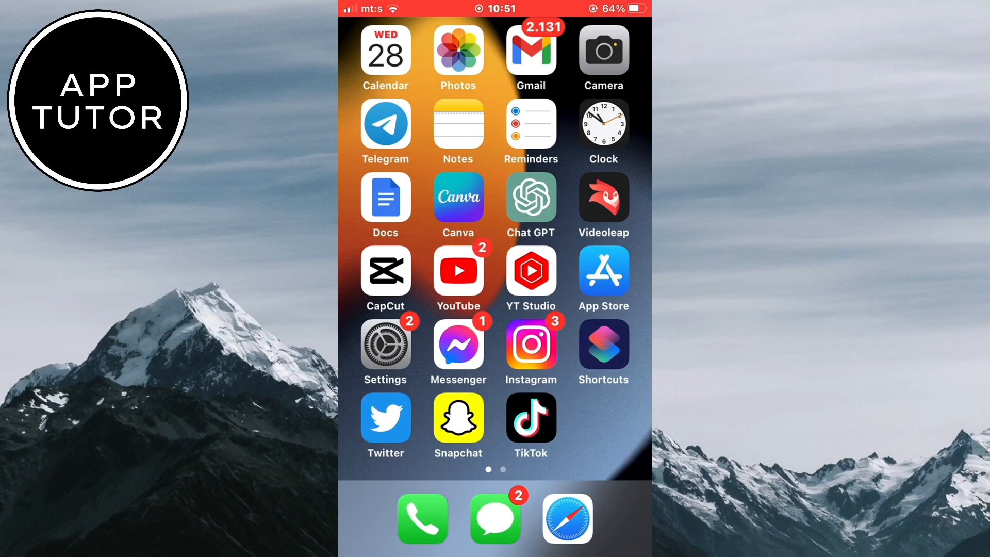
click(531, 351)
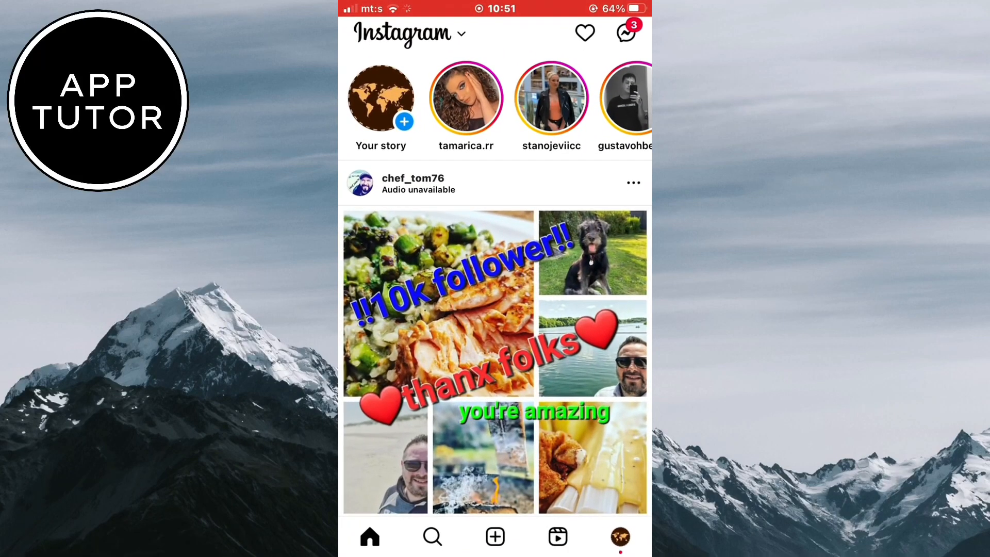
click(625, 33)
text(Great day!)
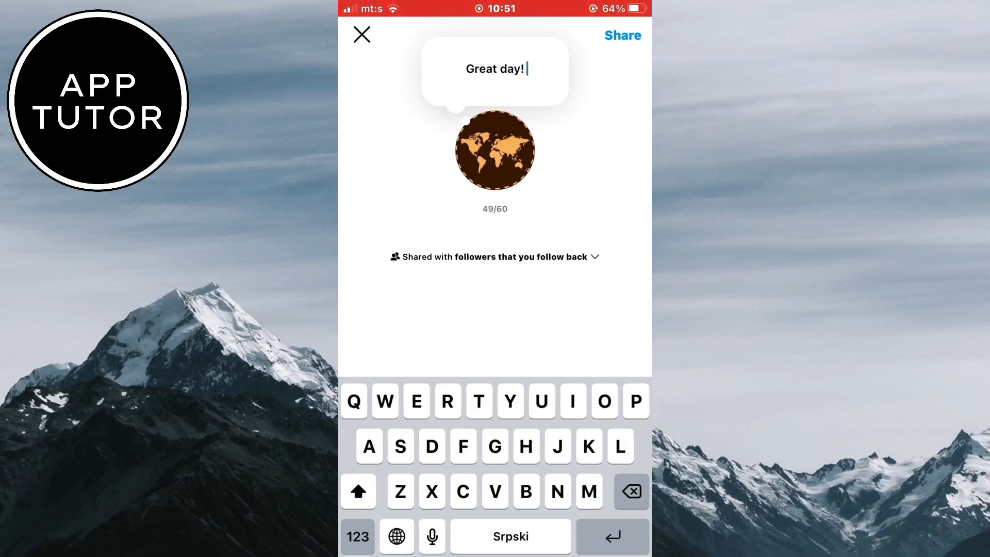
Append a grinning emoji to 'Great day!' and share the note
click(396, 536)
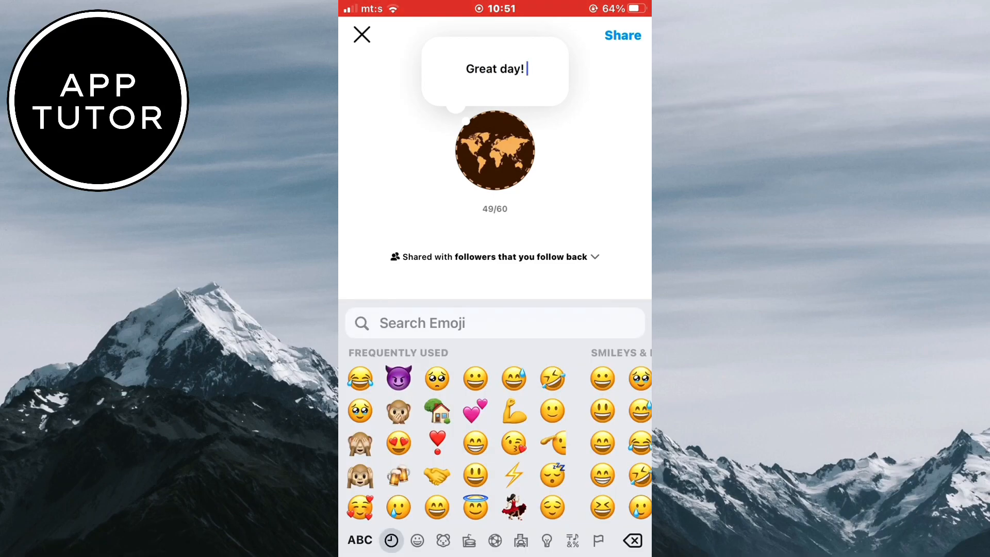
click(475, 378)
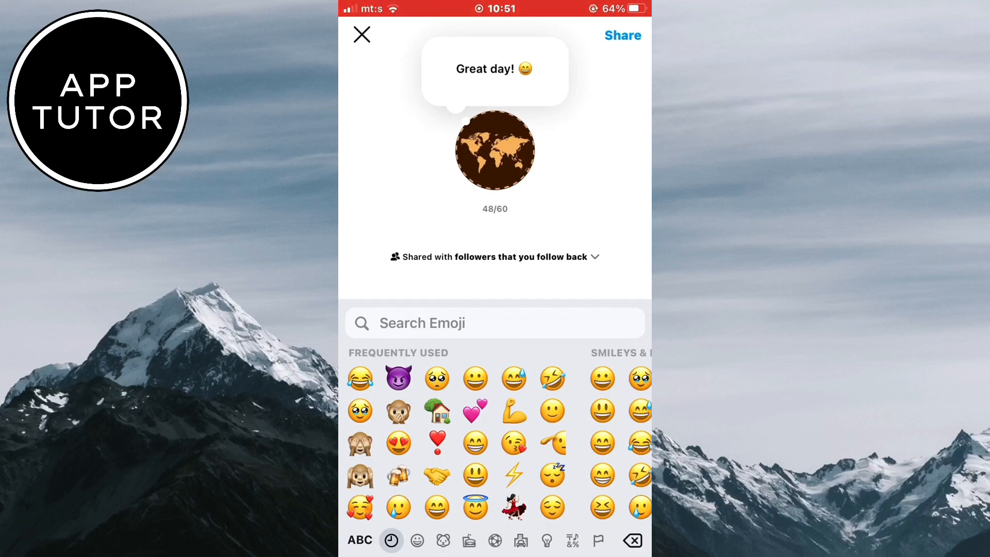
click(359, 539)
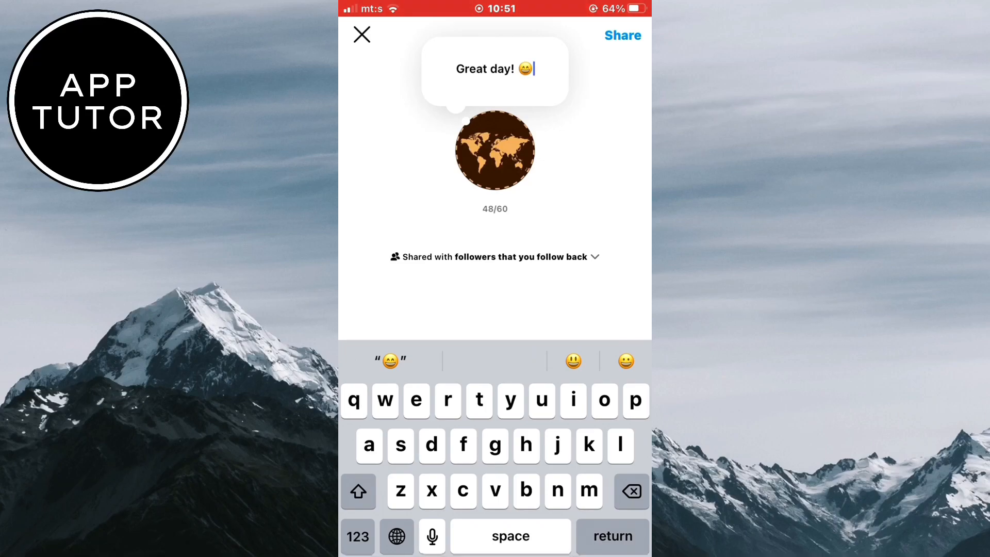
click(621, 34)
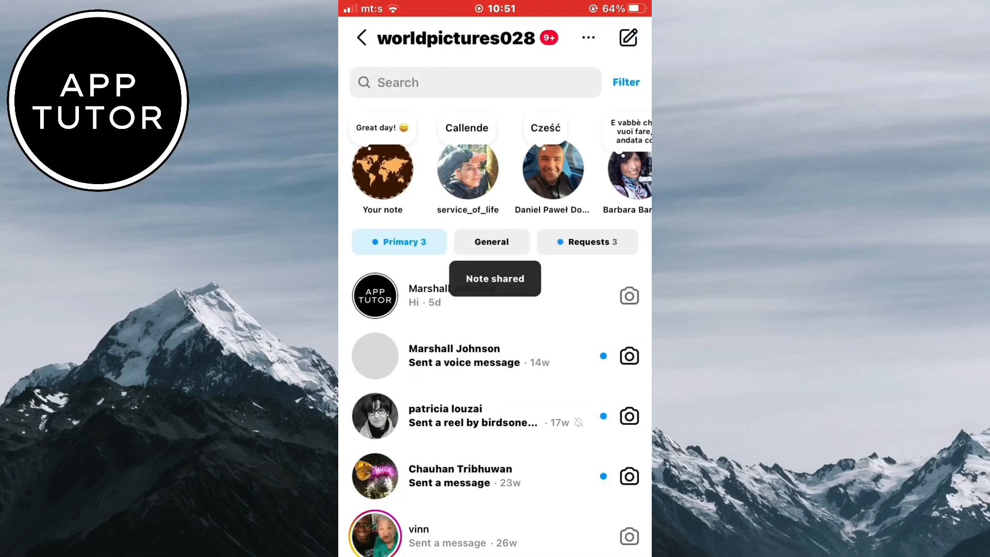